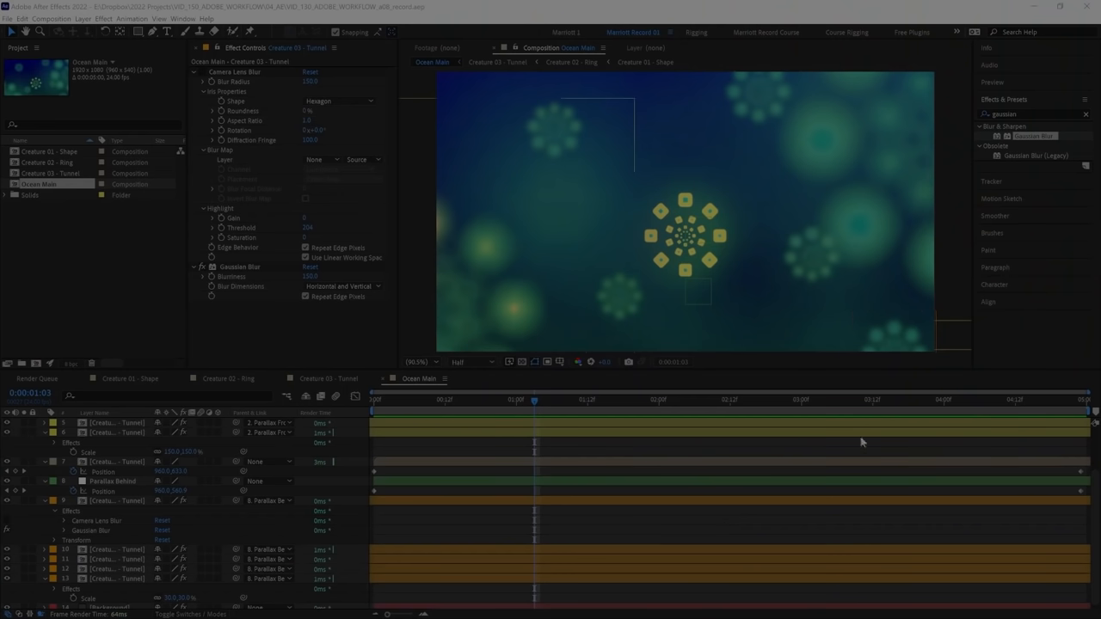
{"action": "mouse_move", "coordinate": [808, 454]}
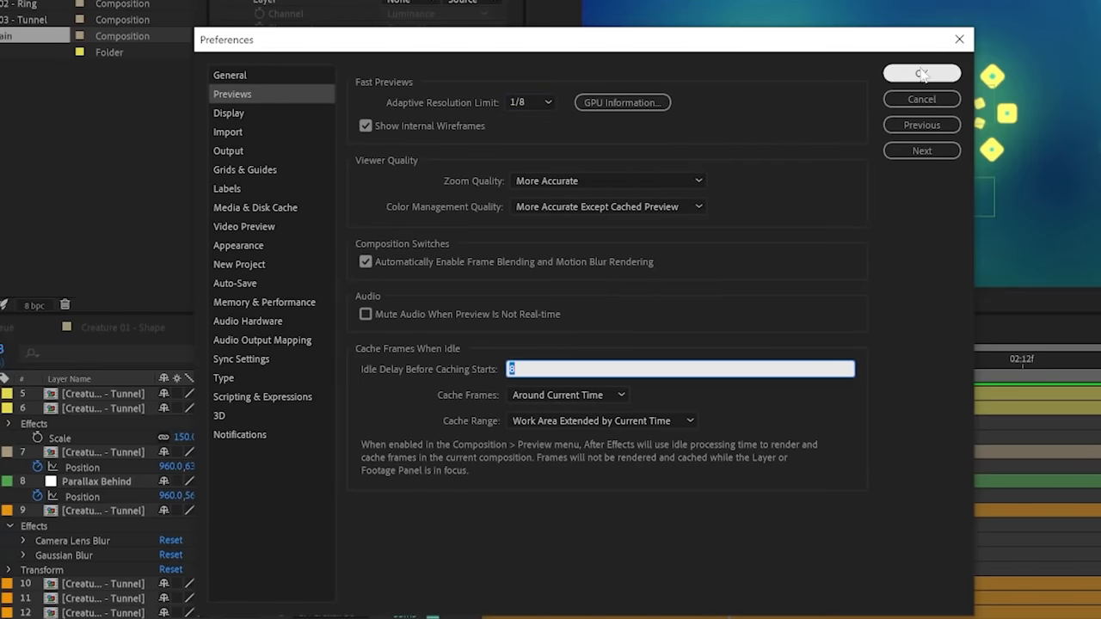
Confirm the Previews preferences with OK, returning to the Ocean Main composition.
{"action": "left_click", "coordinate": [922, 72]}
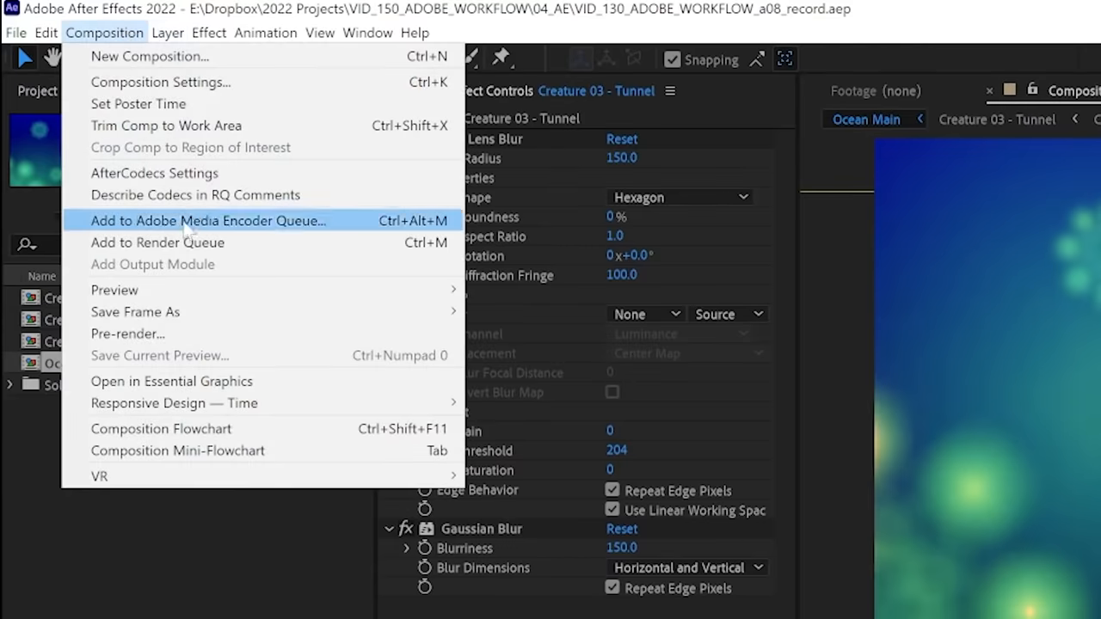
Queue Ocean Main for output as Ocean Main.mov and run the render pass to about 92%.
{"action": "left_click", "coordinate": [158, 242]}
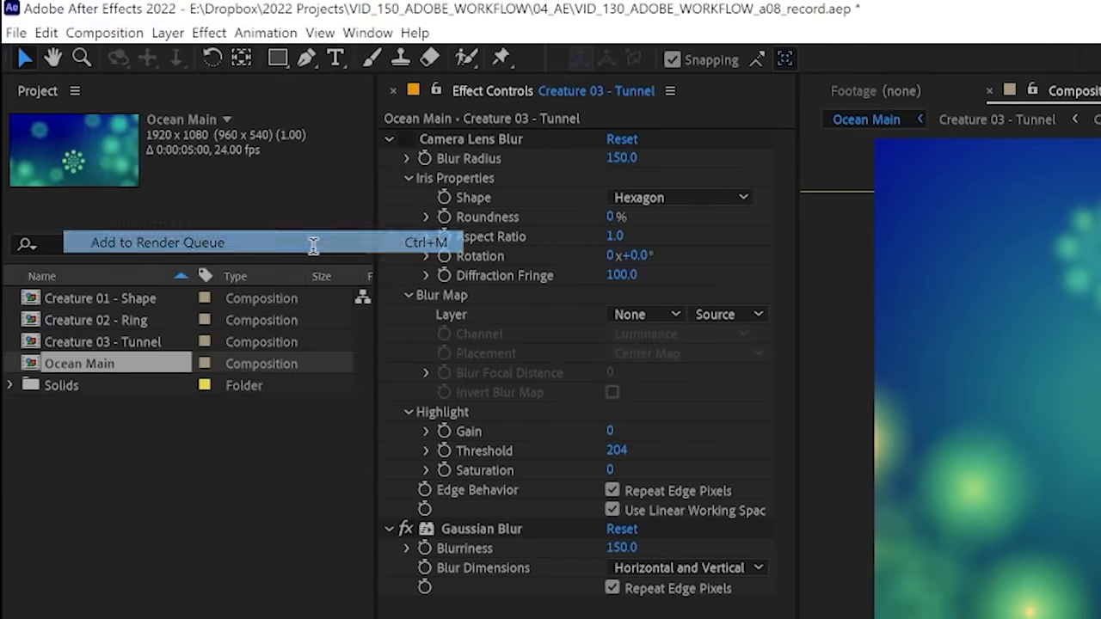
{"action": "left_click", "coordinate": [158, 243]}
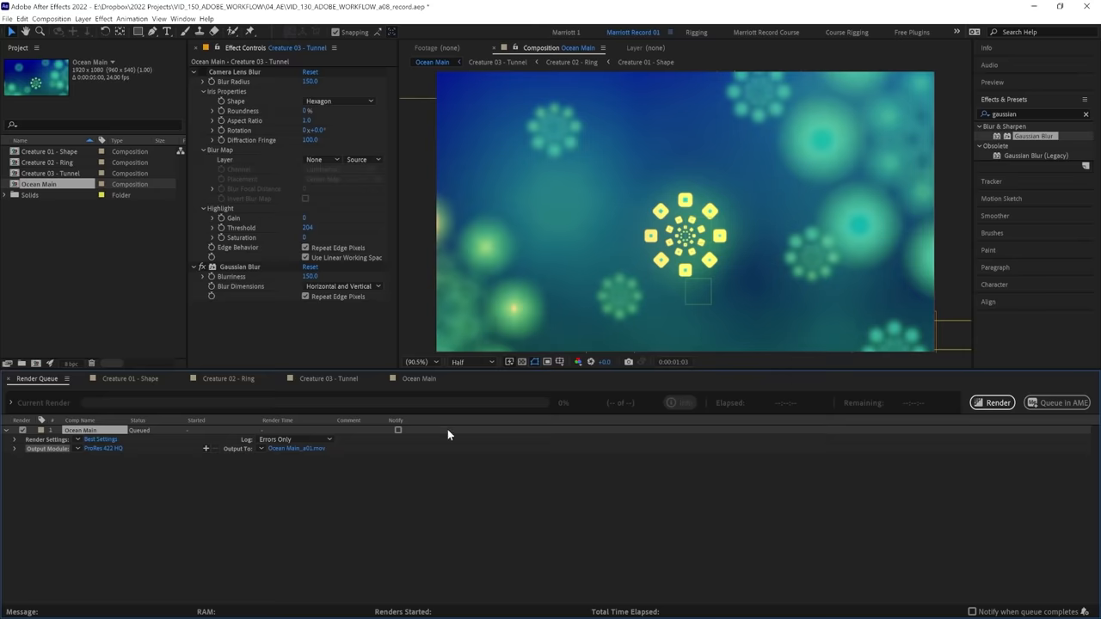
{"action": "mouse_move", "coordinate": [330, 420]}
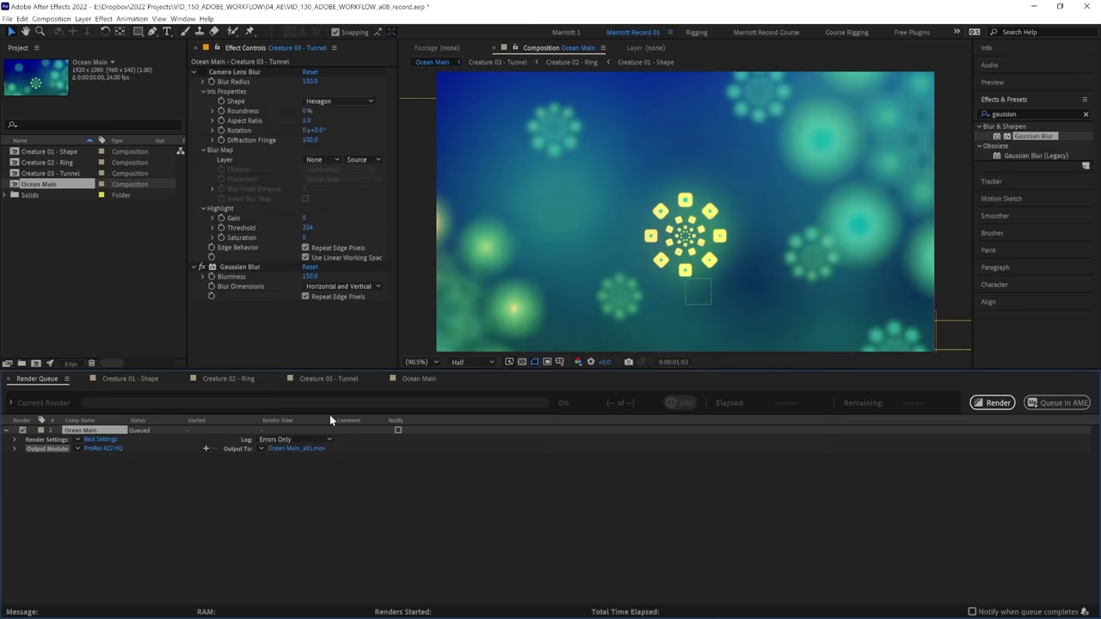
{"action": "mouse_move", "coordinate": [991, 403]}
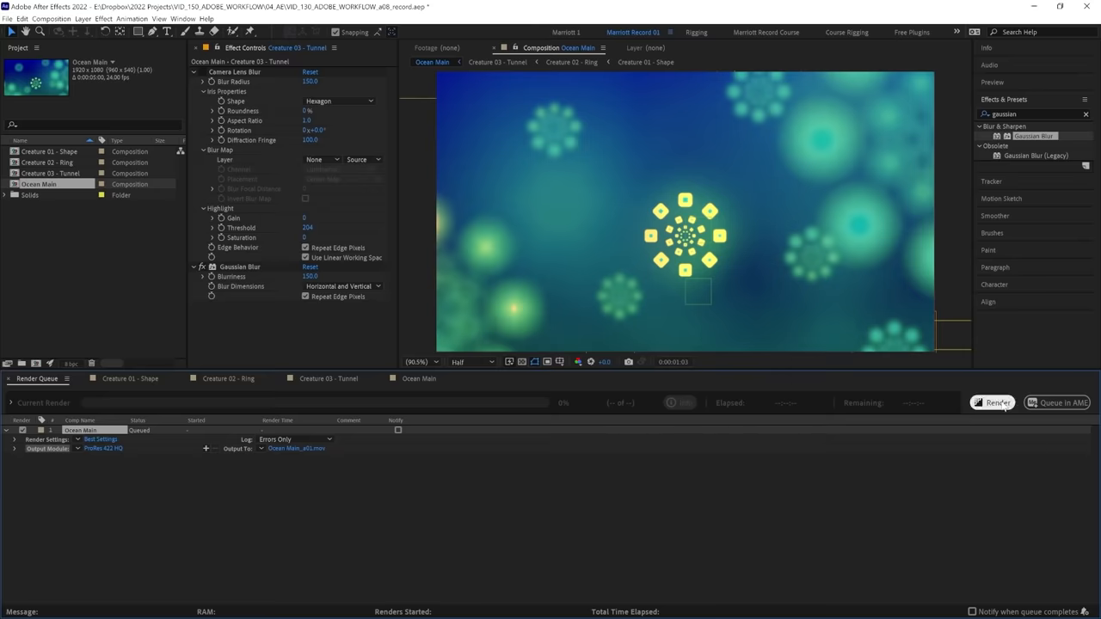
{"action": "left_click", "coordinate": [993, 402]}
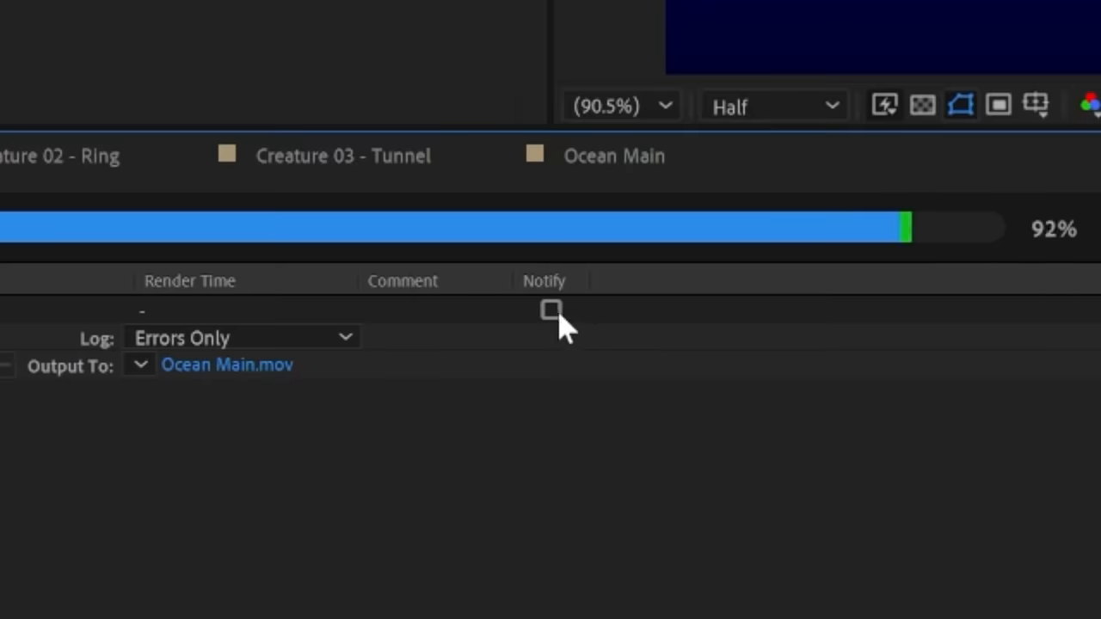
{"action": "left_click", "coordinate": [550, 310]}
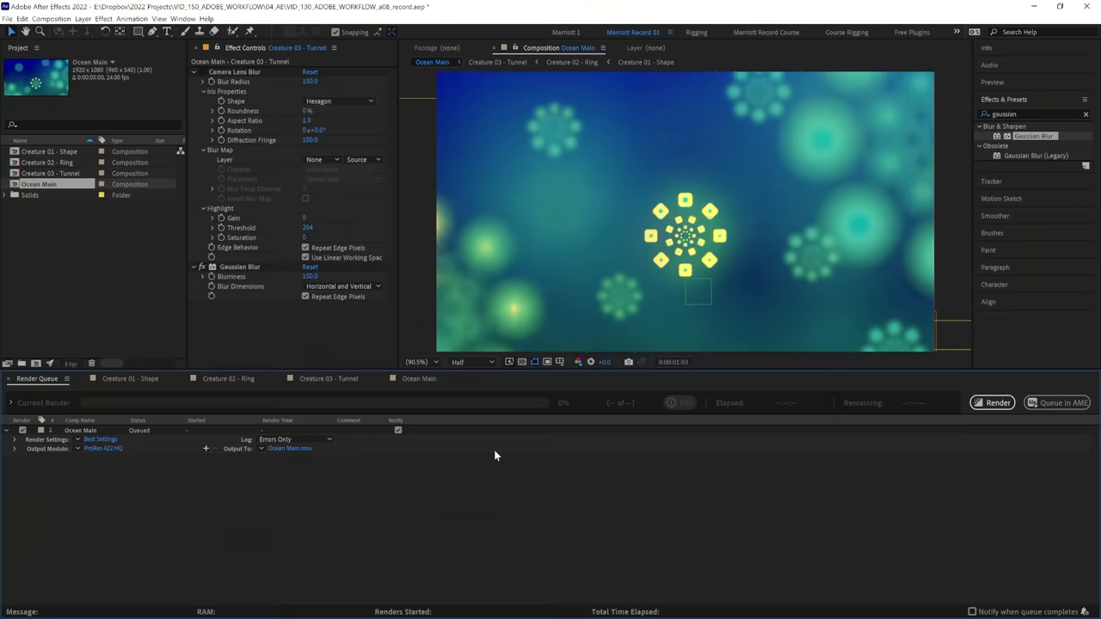
Hand the selected Ocean Main render item off to Adobe Media Encoder via Queue in AME.
{"action": "left_click", "coordinate": [990, 402]}
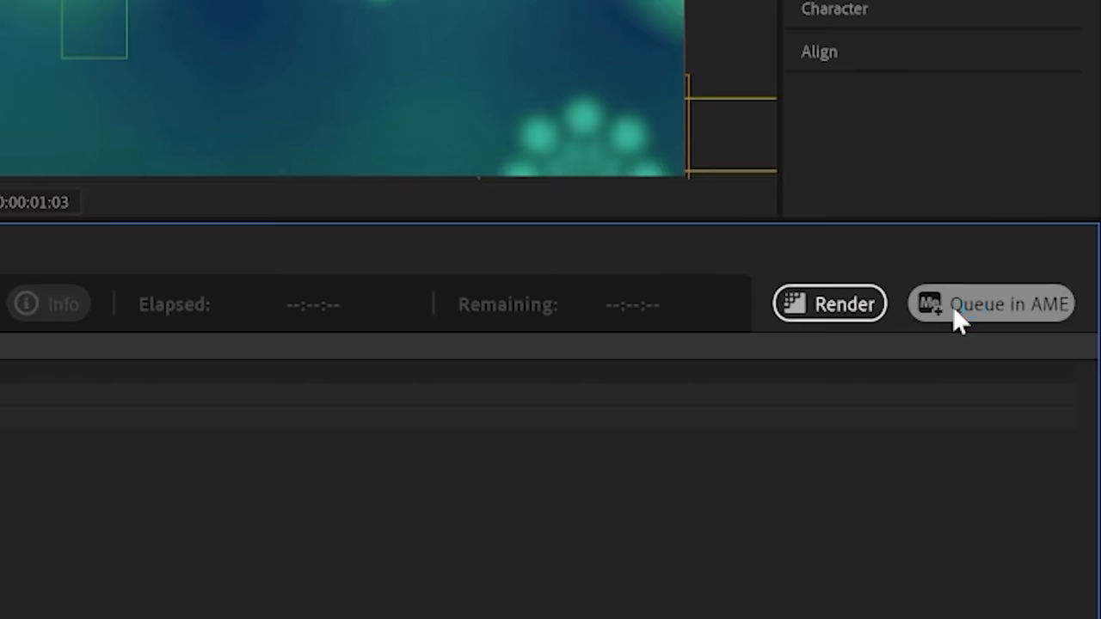
{"action": "left_click", "coordinate": [989, 303]}
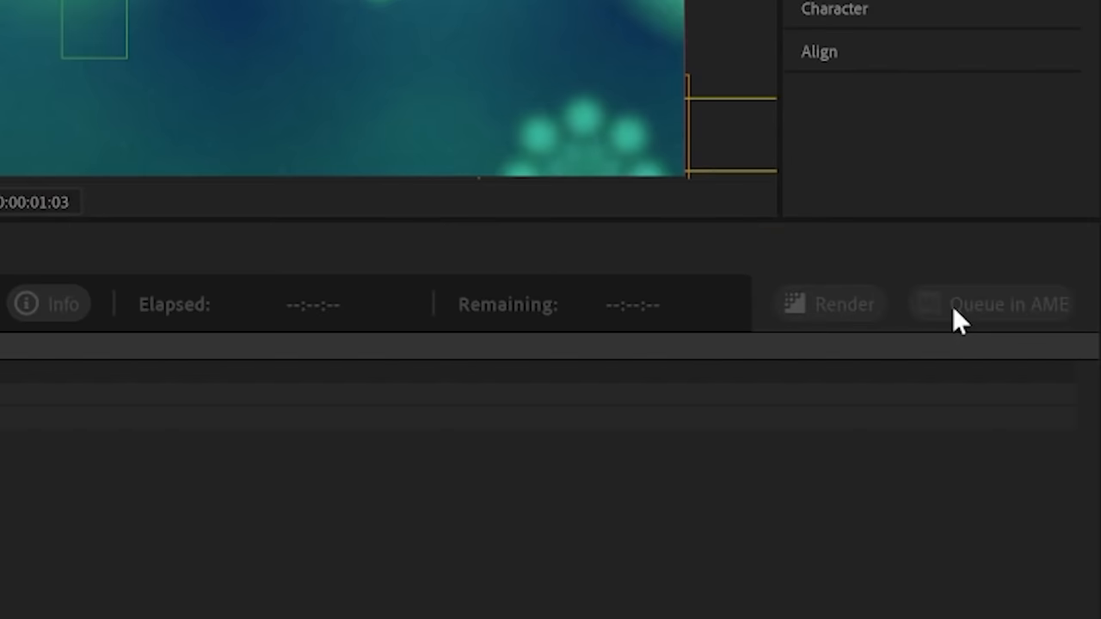
Give the queued Ocean Main H.264 export the YouTube 1080p Full HD preset.
{"action": "left_click", "coordinate": [1006, 303]}
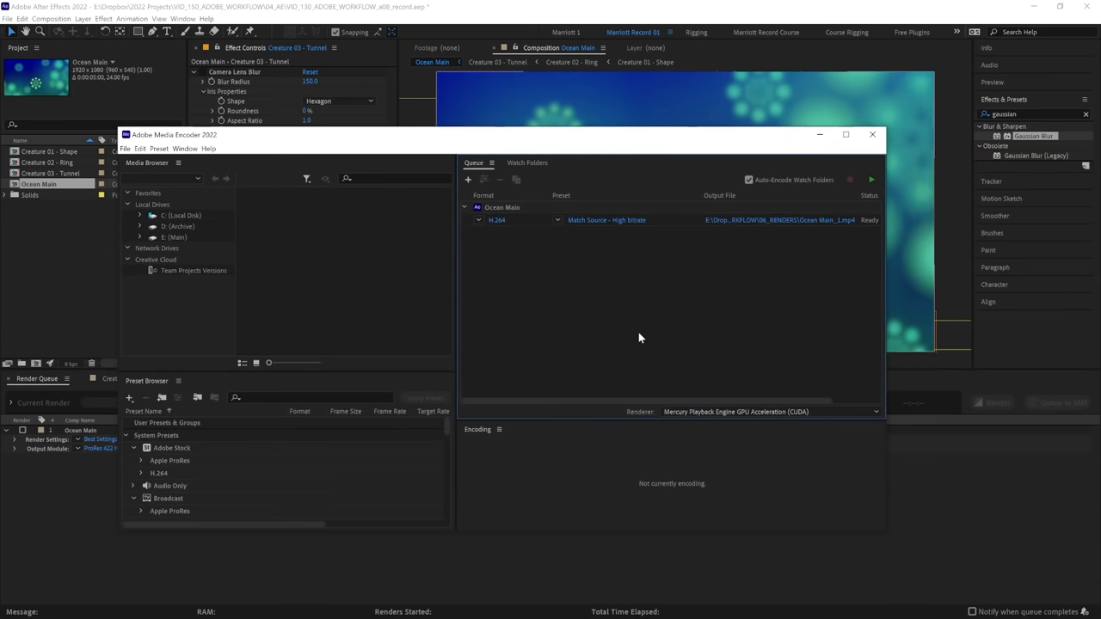
{"action": "mouse_move", "coordinate": [461, 293]}
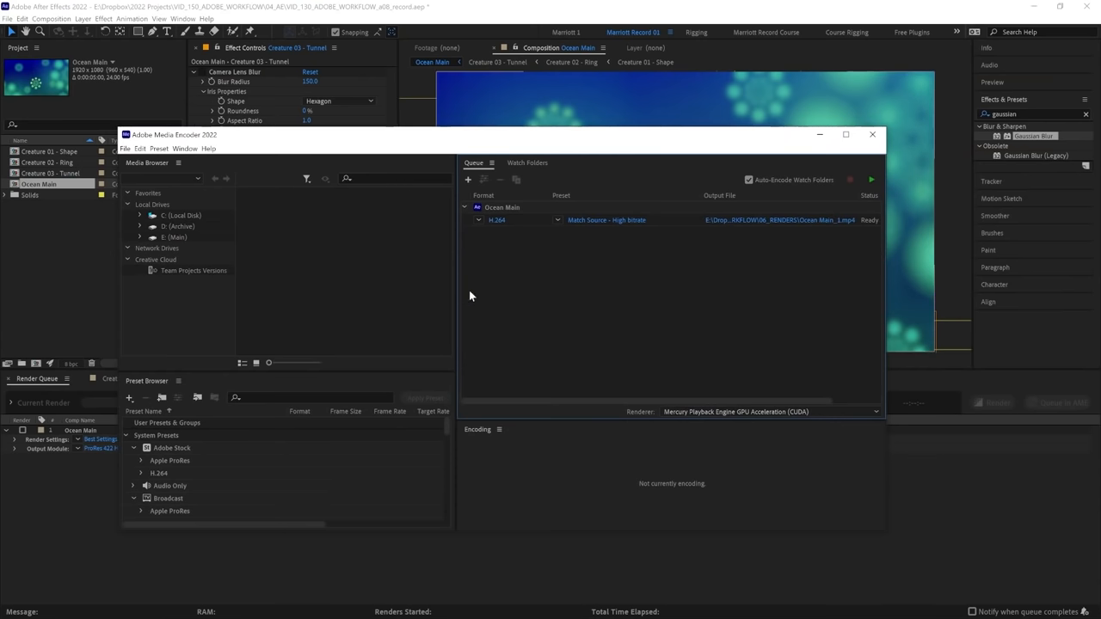
{"action": "mouse_move", "coordinate": [493, 232]}
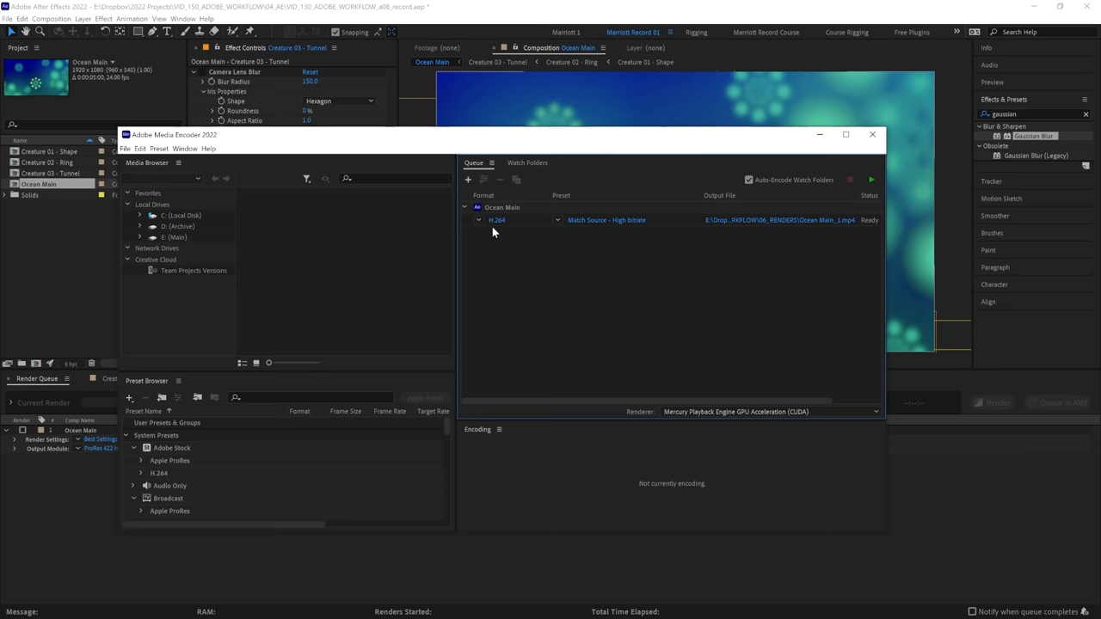
{"action": "mouse_move", "coordinate": [491, 232]}
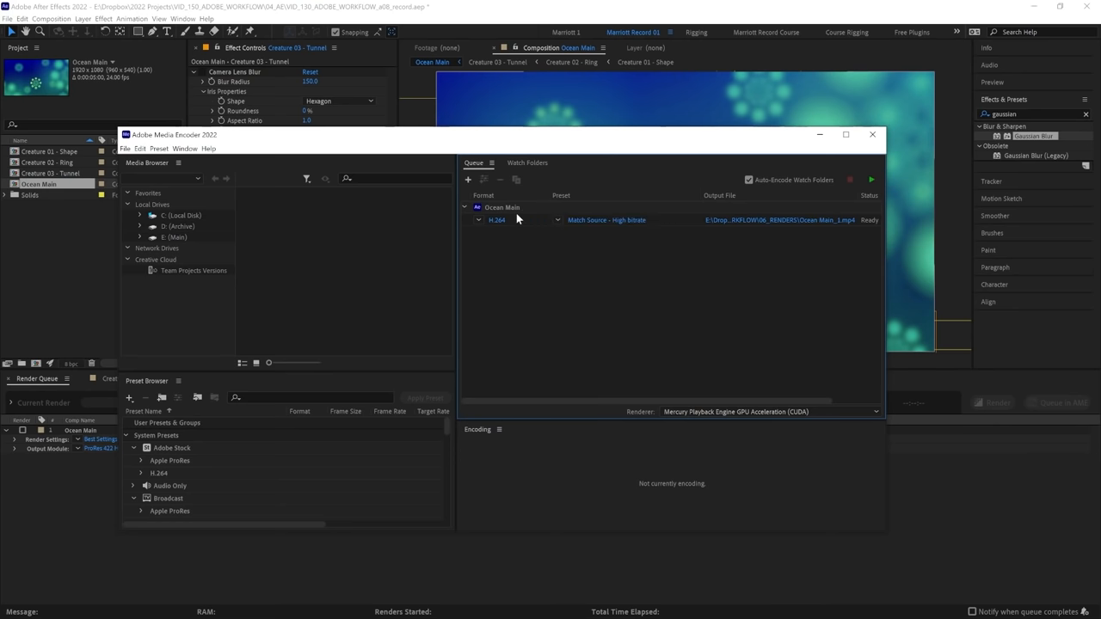
{"action": "left_click", "coordinate": [605, 220]}
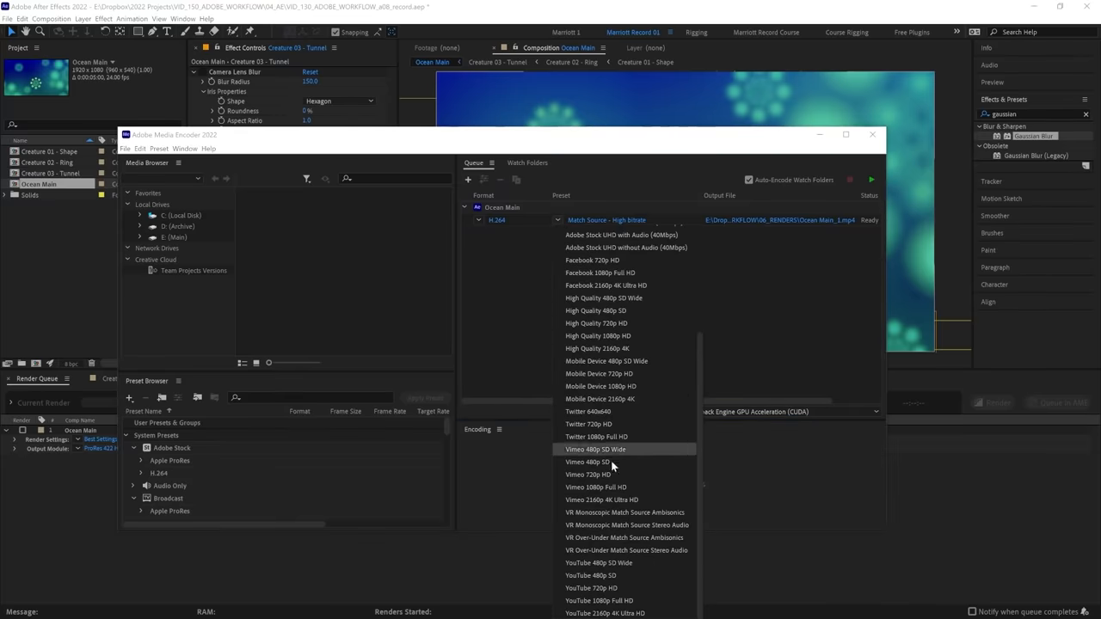
{"action": "mouse_move", "coordinate": [611, 487]}
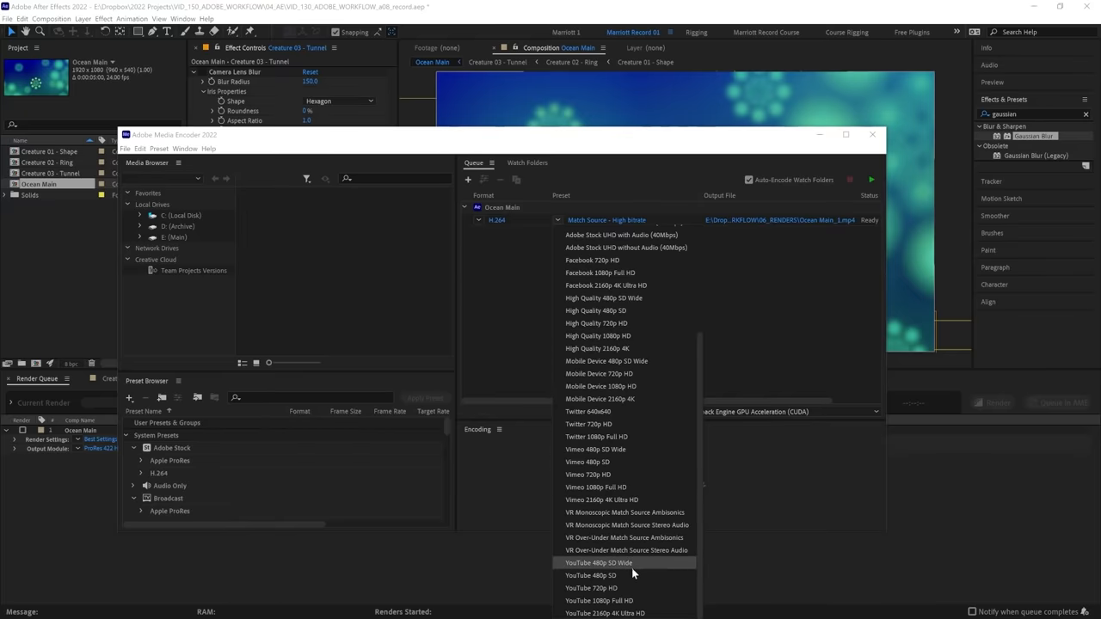
{"action": "left_click", "coordinate": [598, 600]}
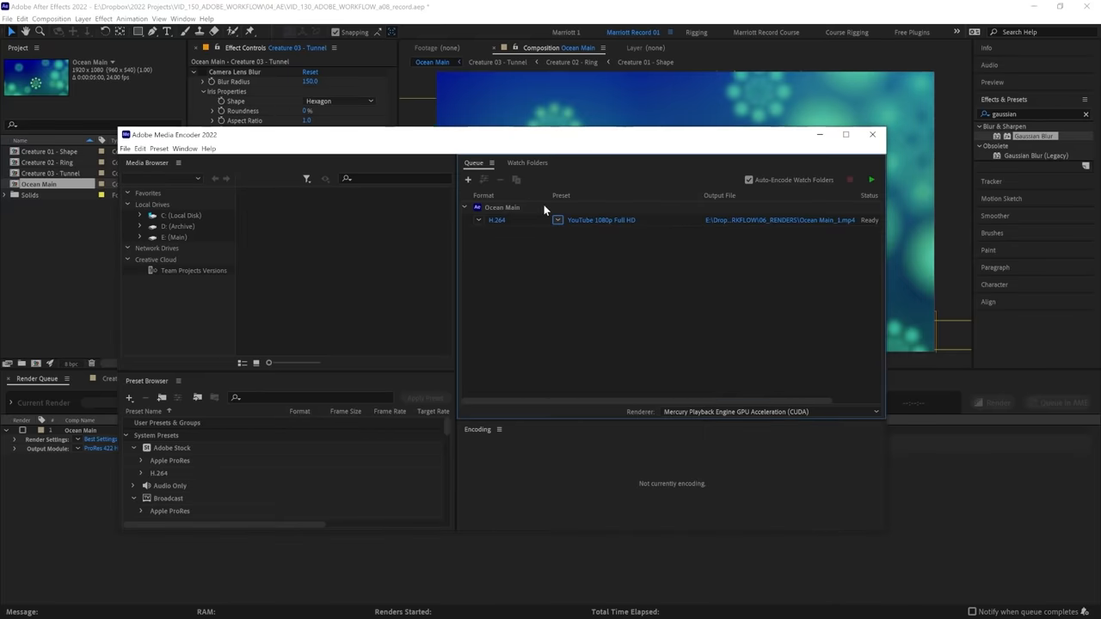
{"action": "mouse_move", "coordinate": [518, 225]}
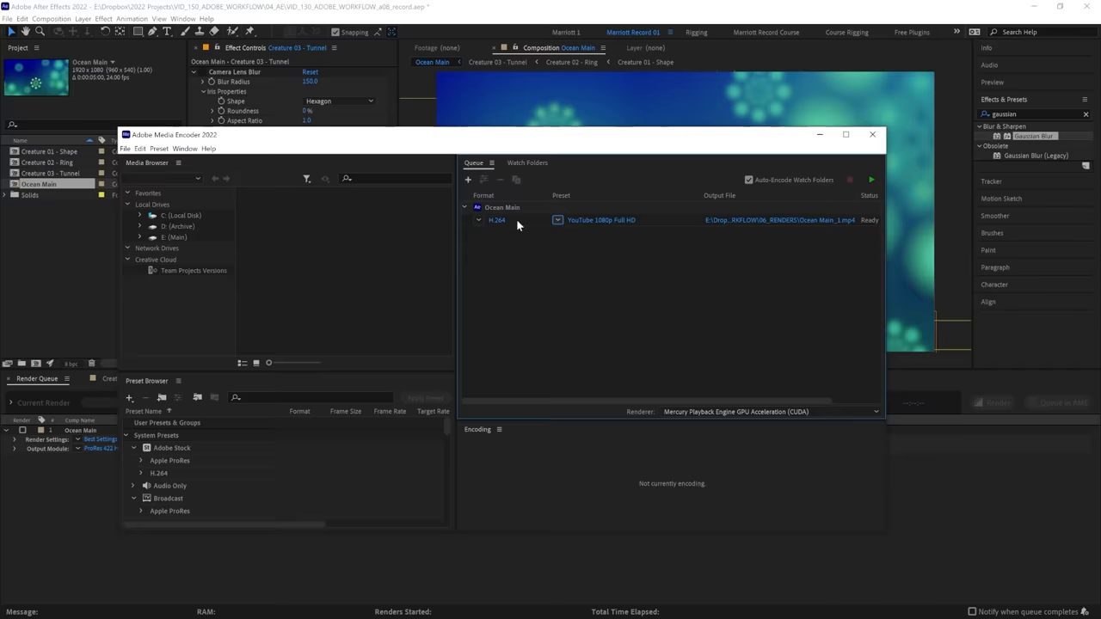
{"action": "left_click", "coordinate": [748, 180]}
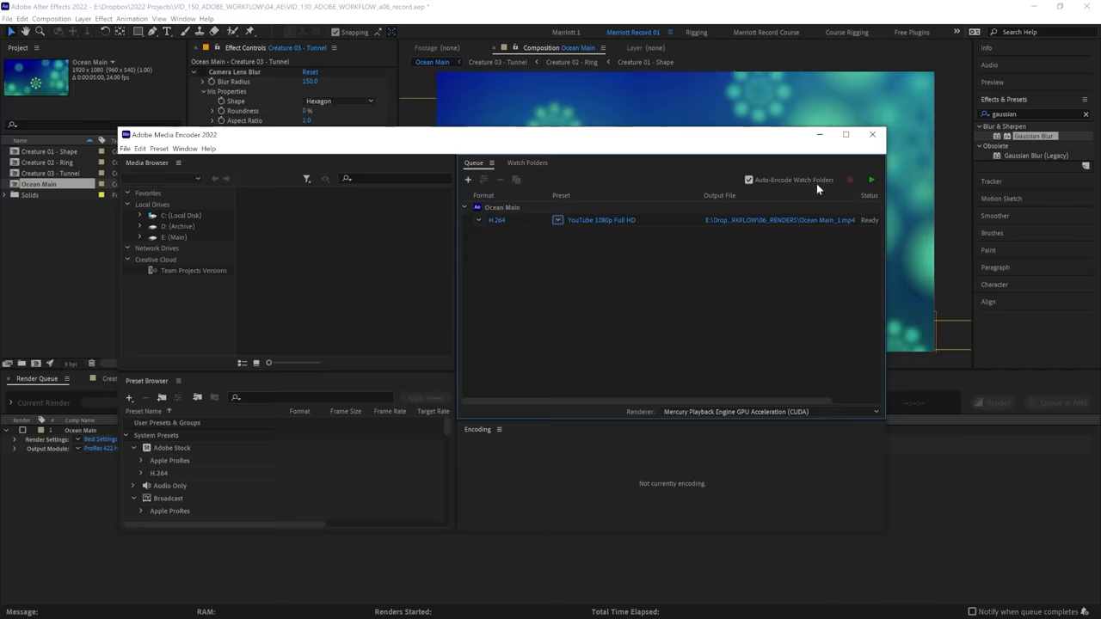